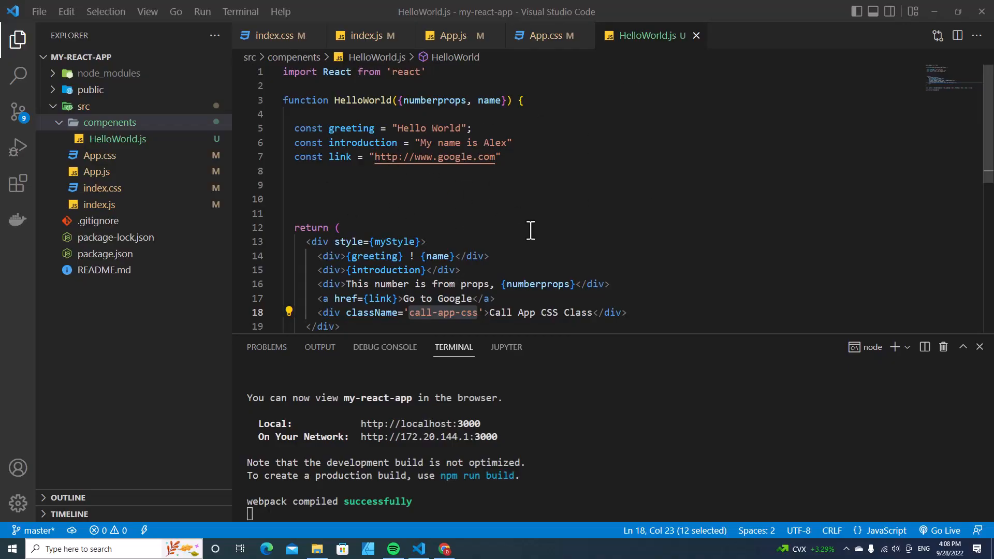
mouse_move(476, 536)
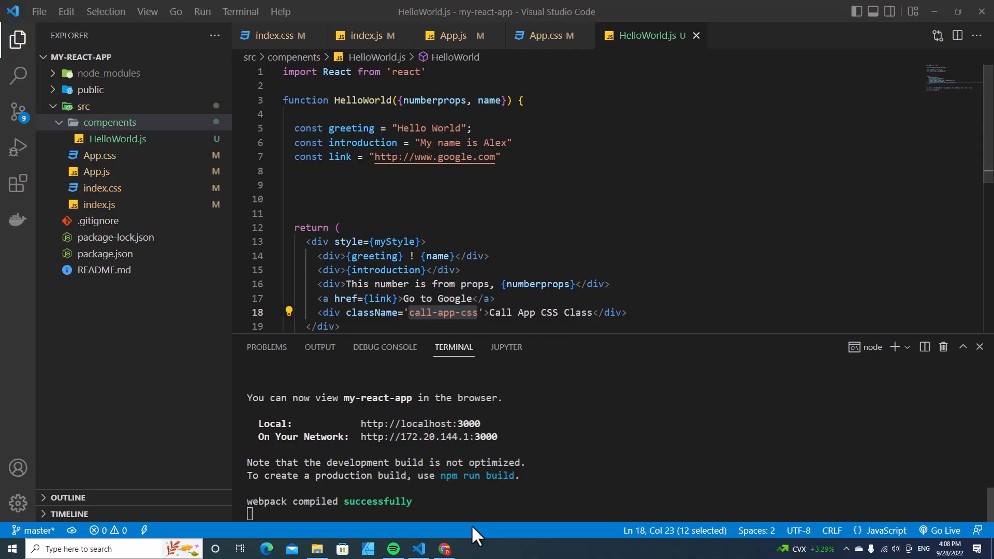
- Create Sample.js in the compenents folder holding an rfce-generated Sample function component
click(444, 549)
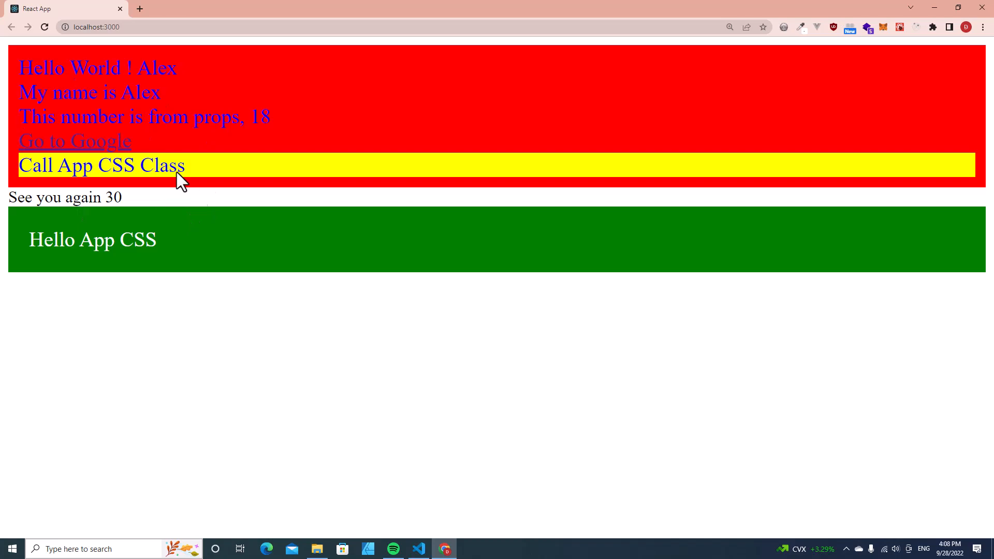
click(445, 549)
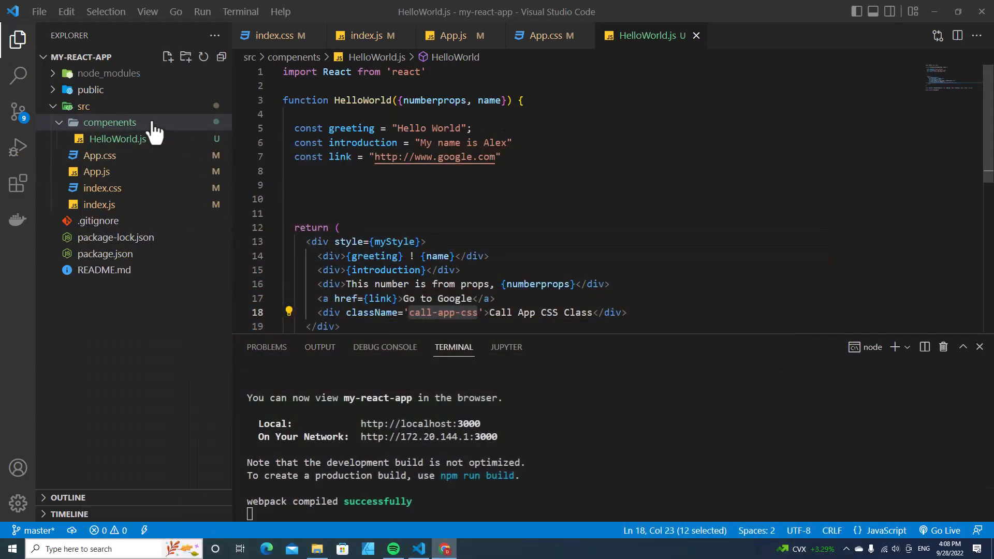
click(186, 58)
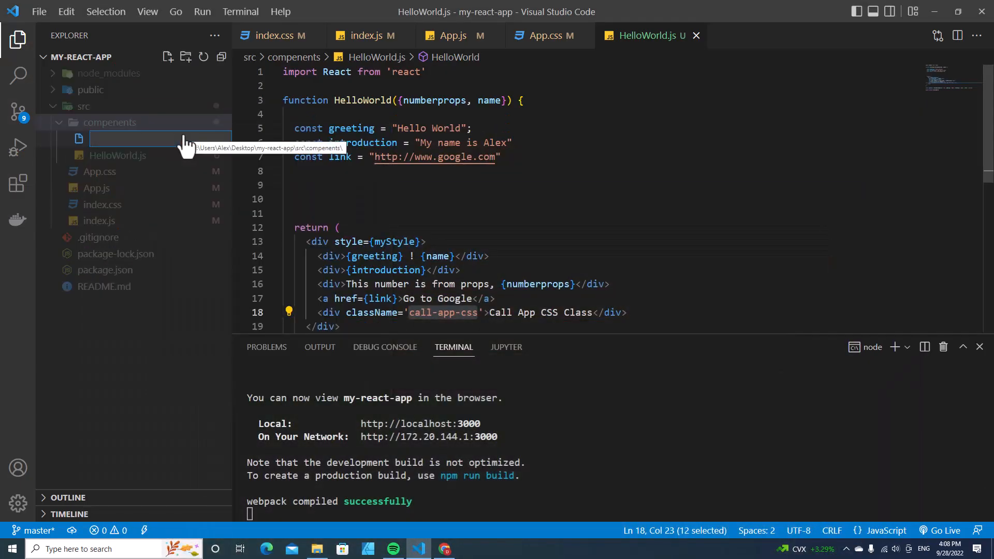
text(Sample.)
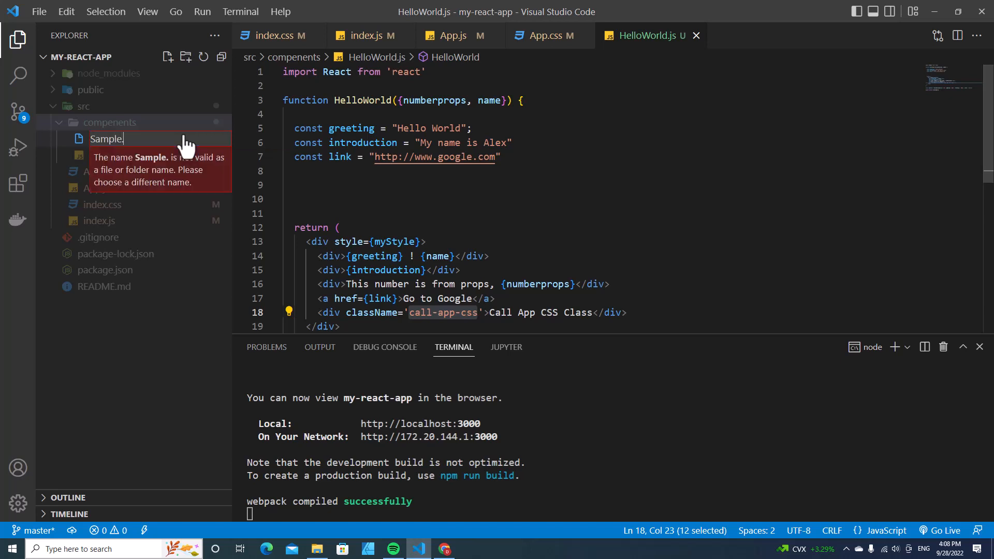
key(Return)
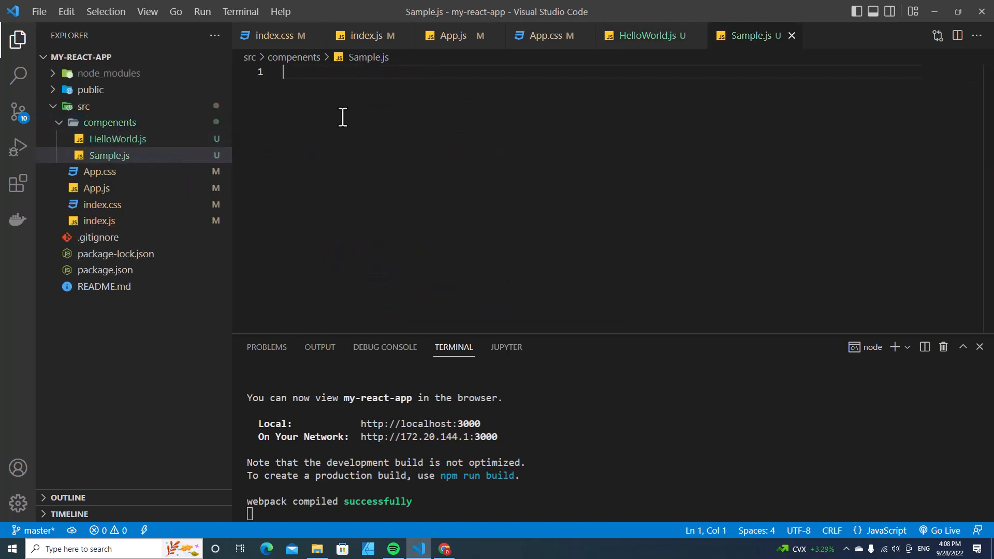
text(rf)
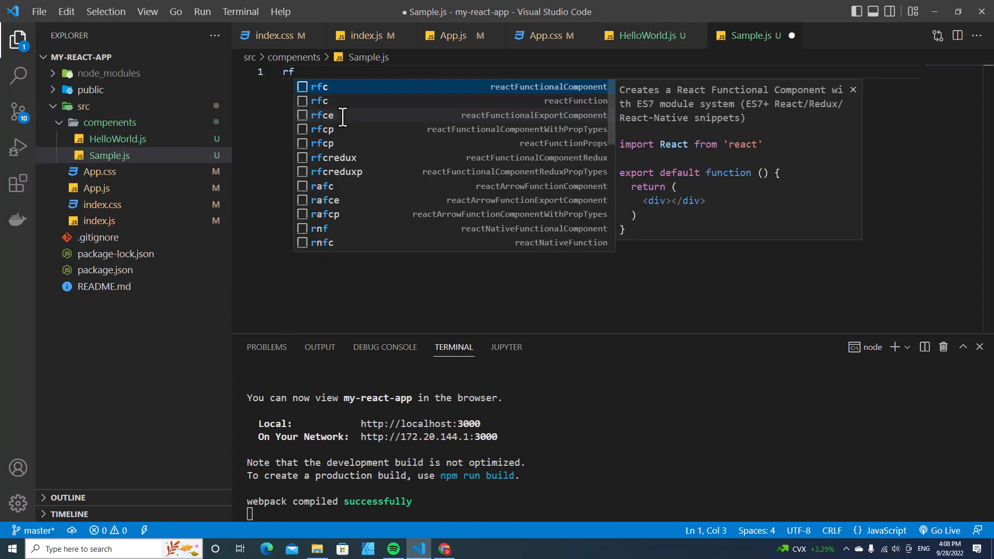
text(ce)
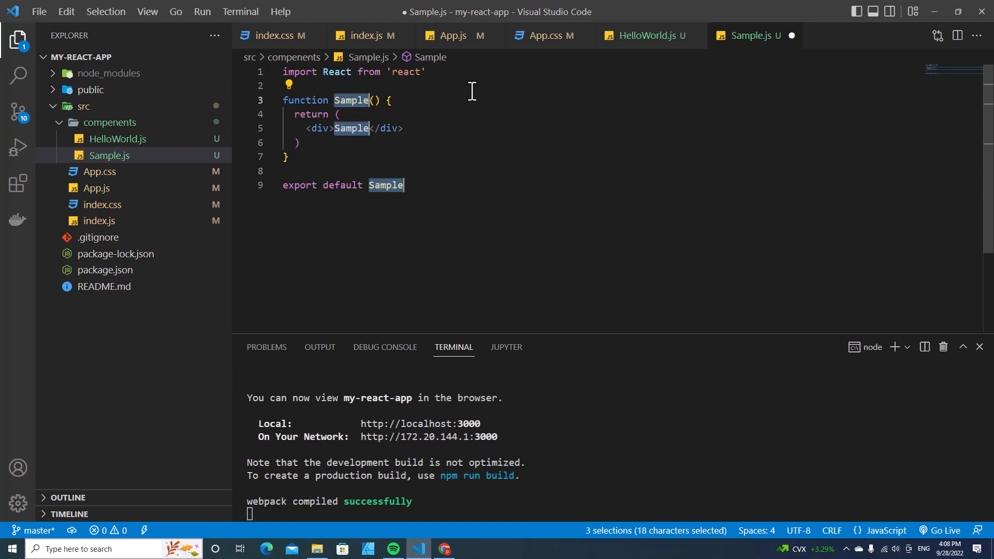
click(351, 128)
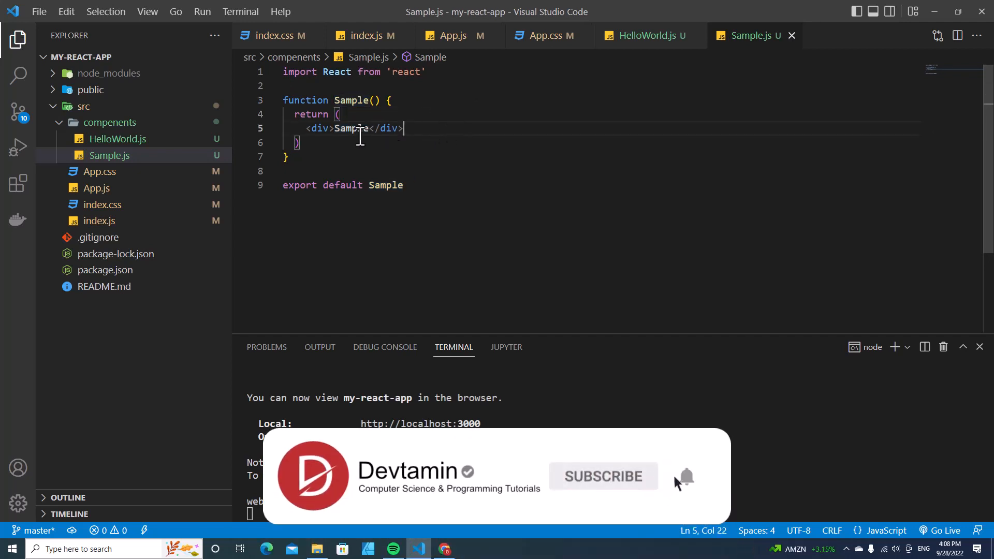
mouse_move(126, 219)
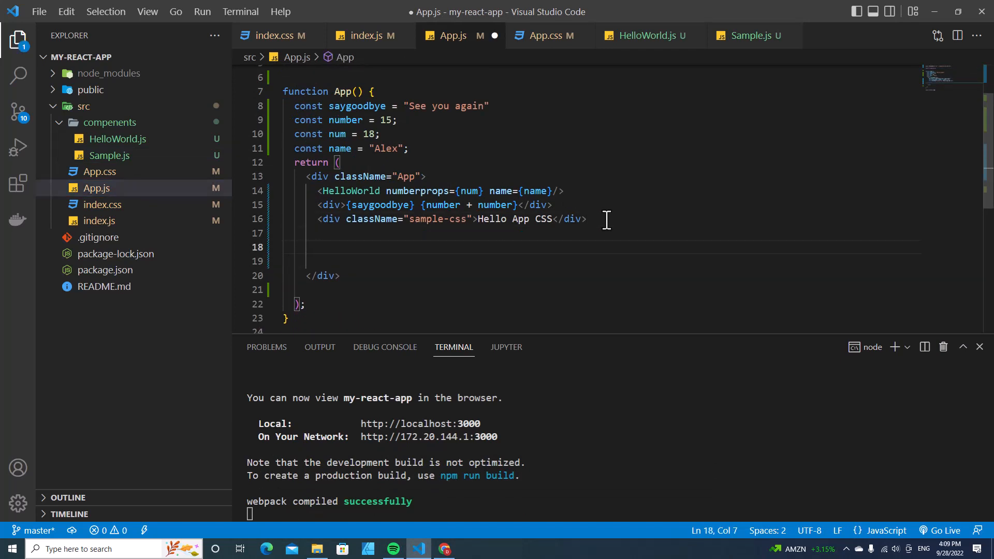
- Insert a <Sample> element in App.js through autocomplete, which adds the Sample import
text(<Samp)
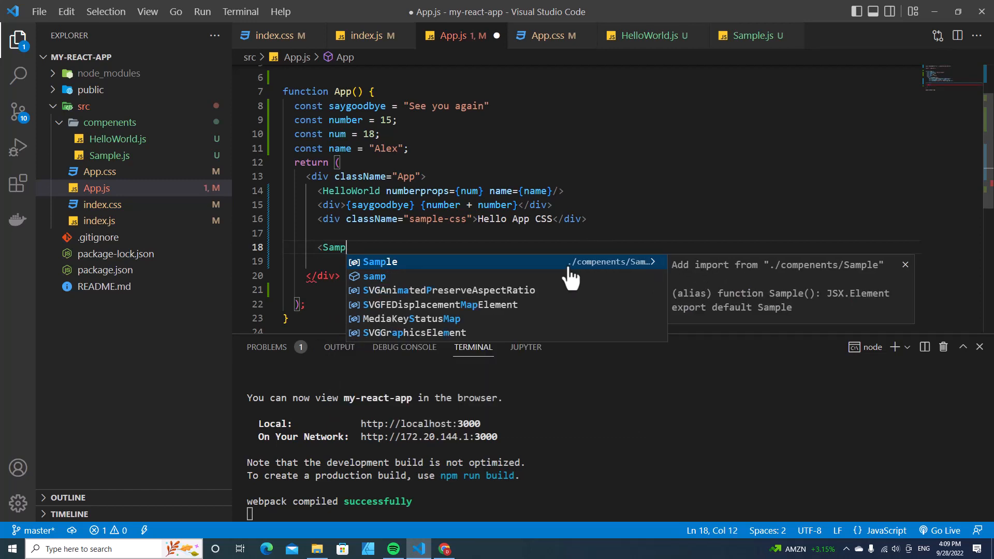
click(379, 261)
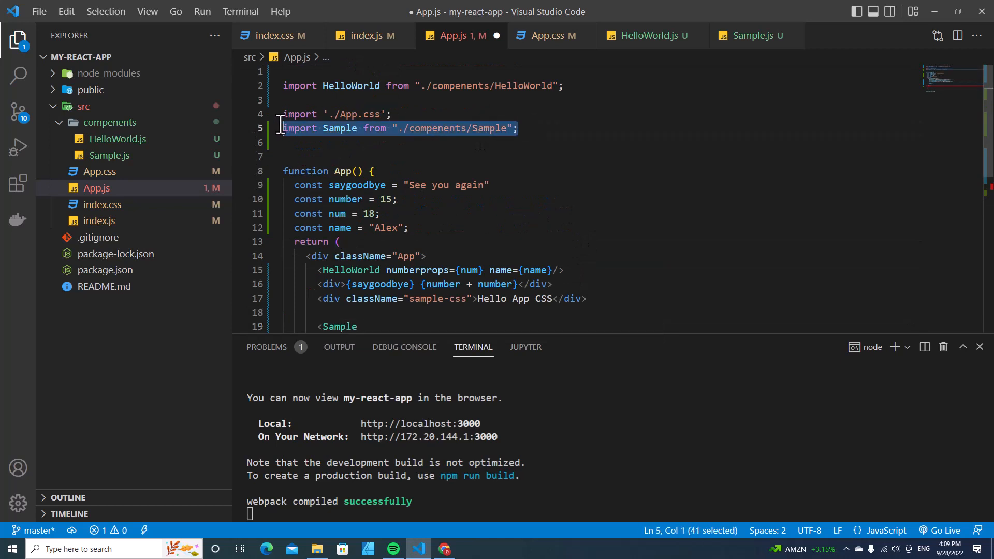
scroll(down, 3)
text(></Sample>)
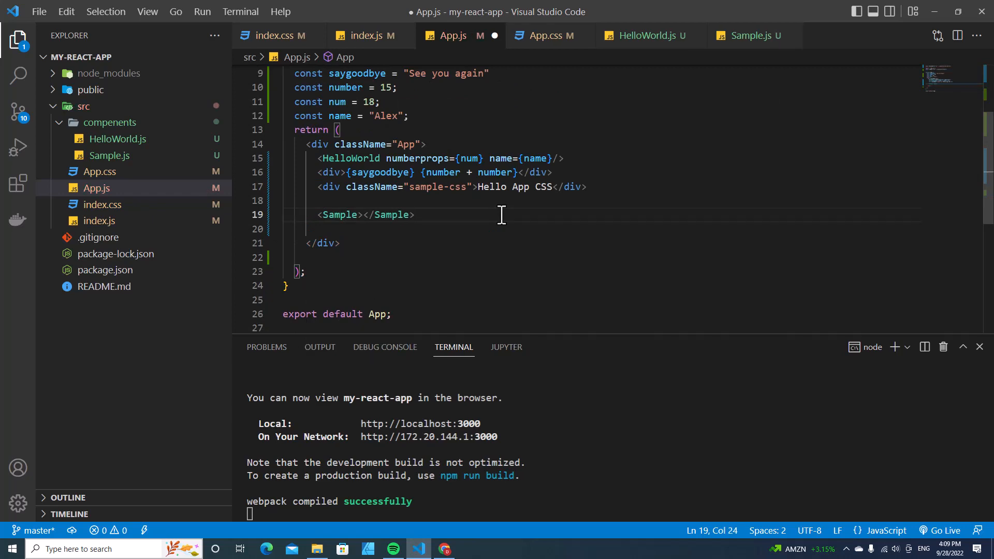
click(446, 549)
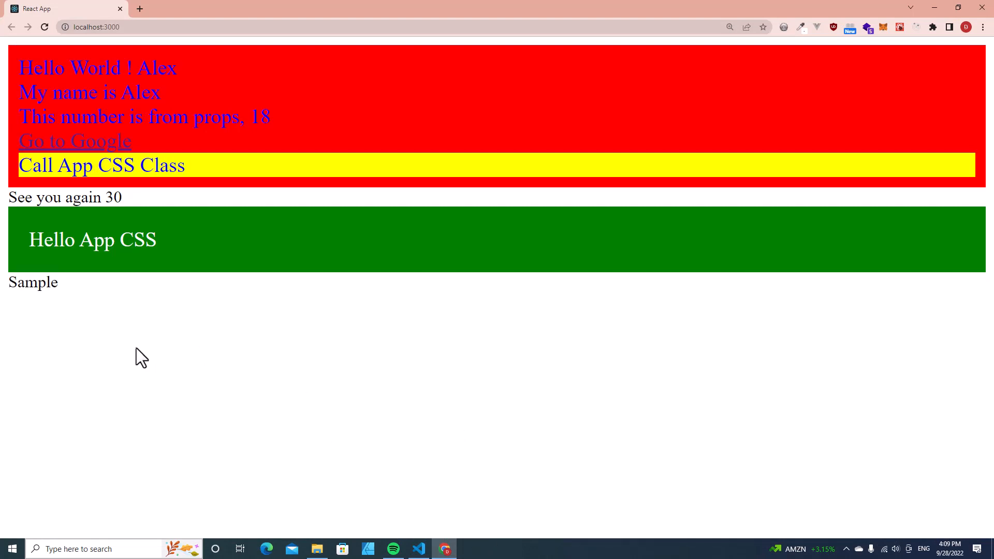
mouse_move(76, 298)
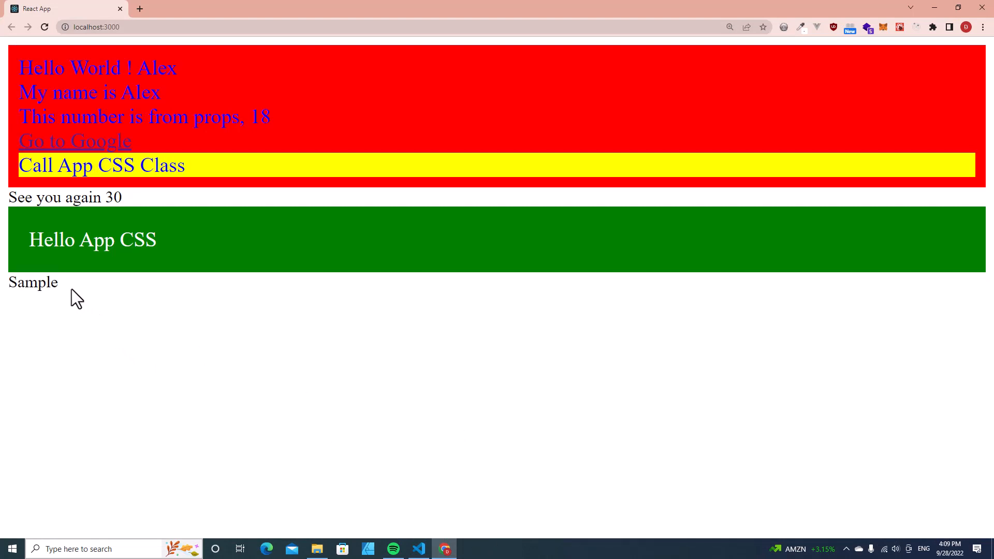
- Go back to VS Code from Chrome and select the compenents folder
click(417, 549)
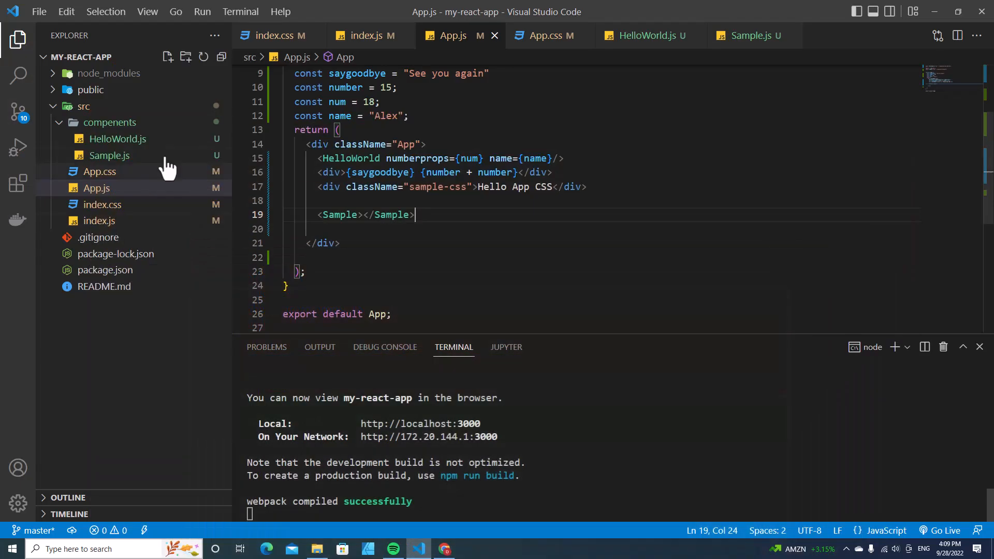
mouse_move(133, 135)
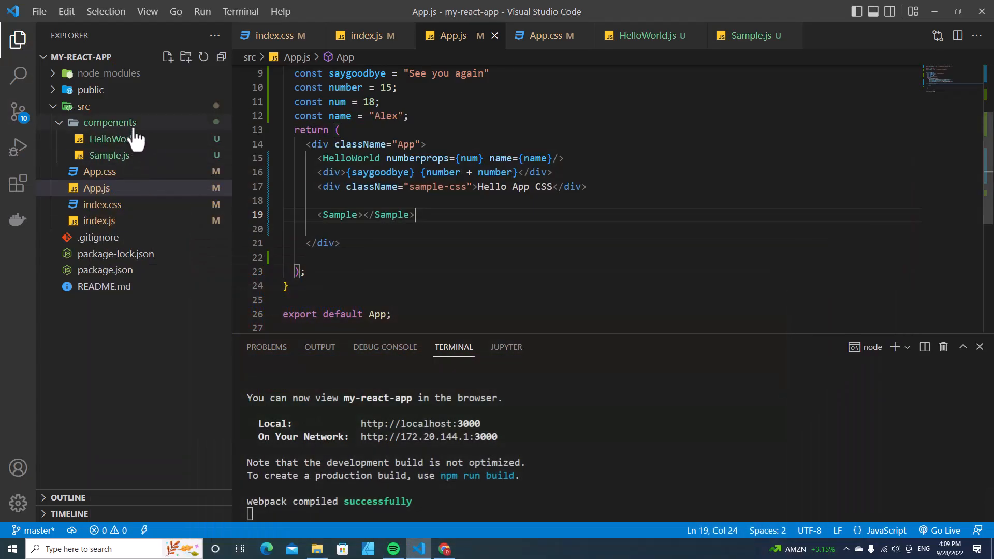
click(110, 122)
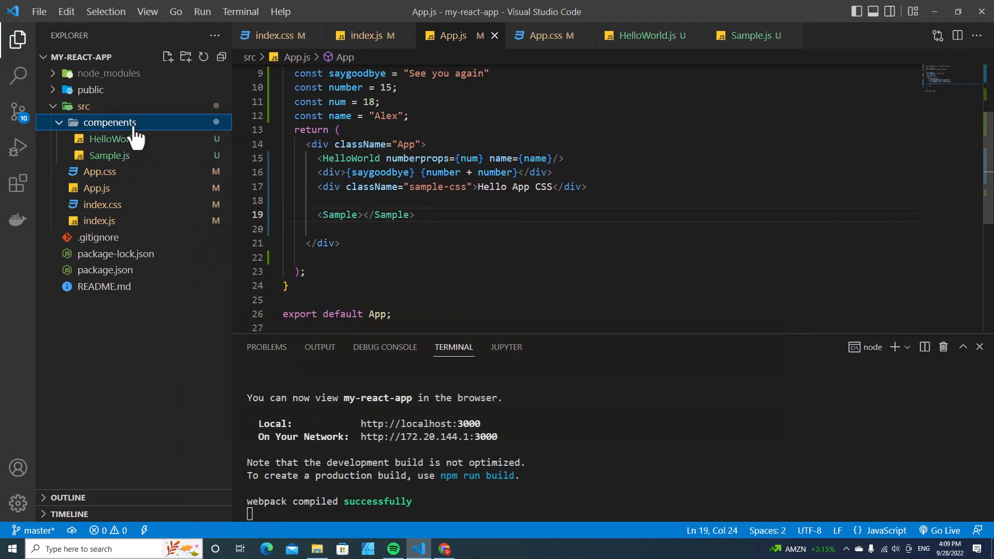
- Create Sample.module.css with a .mystyle rule: red background and 30px font size
right_click(110, 122)
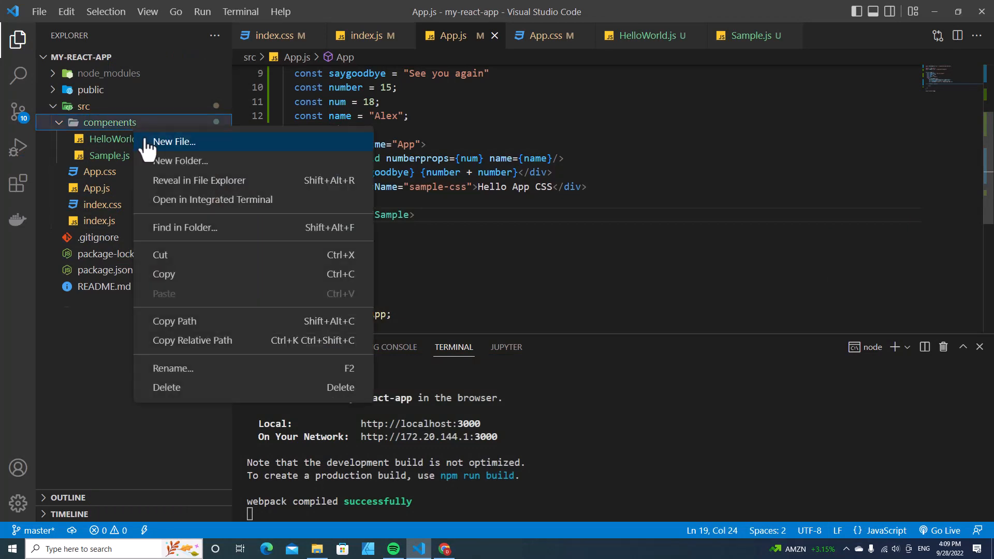
click(174, 141)
text(Sample.module.css)
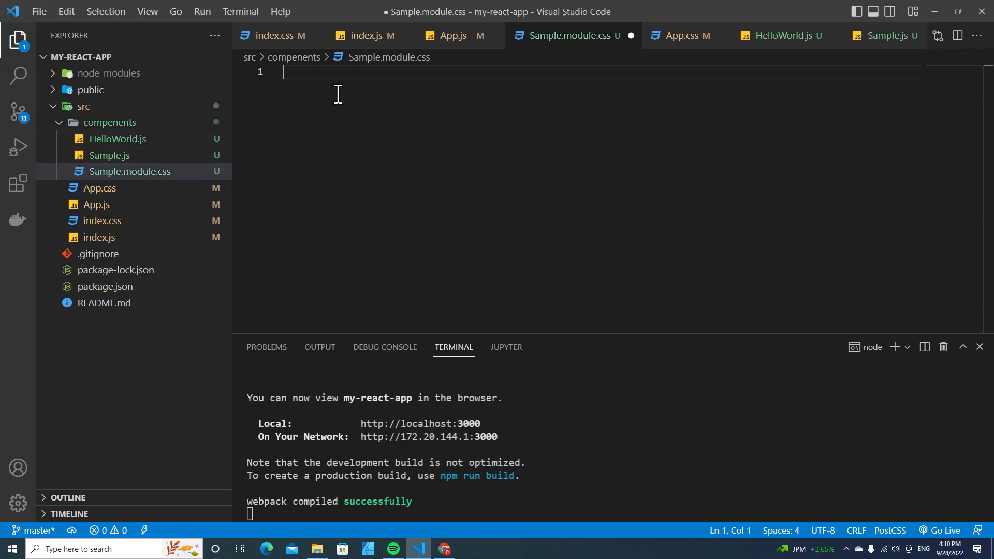
text(.mystyle{)
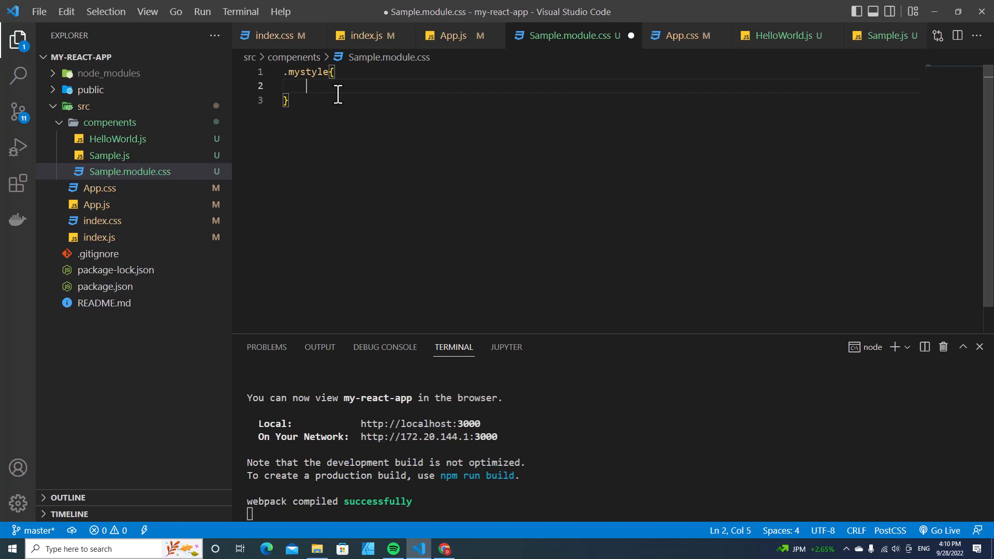
text(background-color: r)
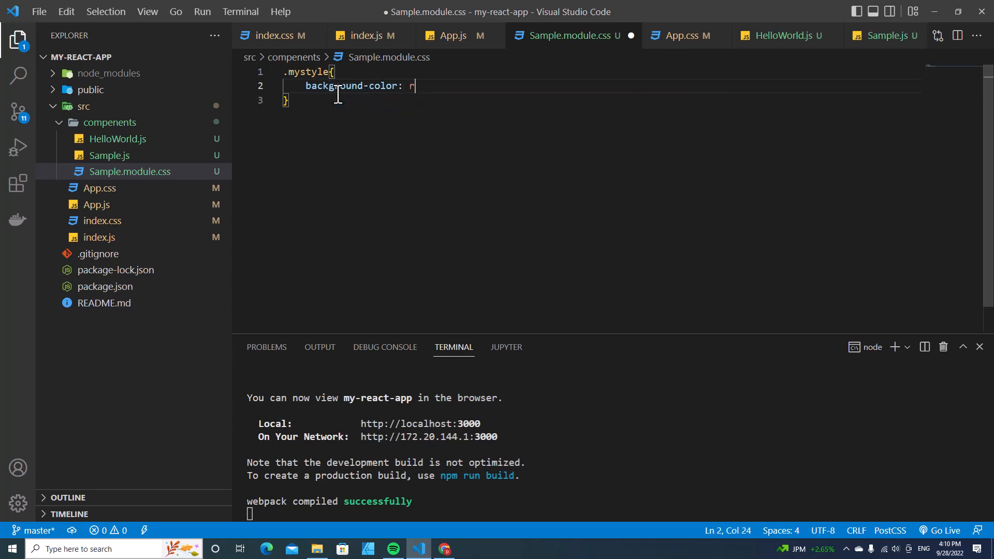
text(ed;)
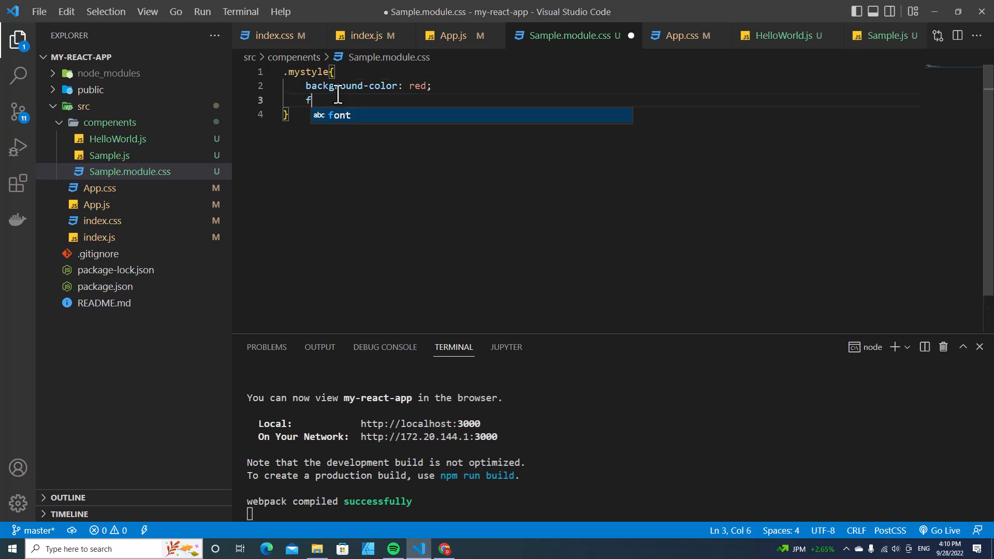
text(ont-size)
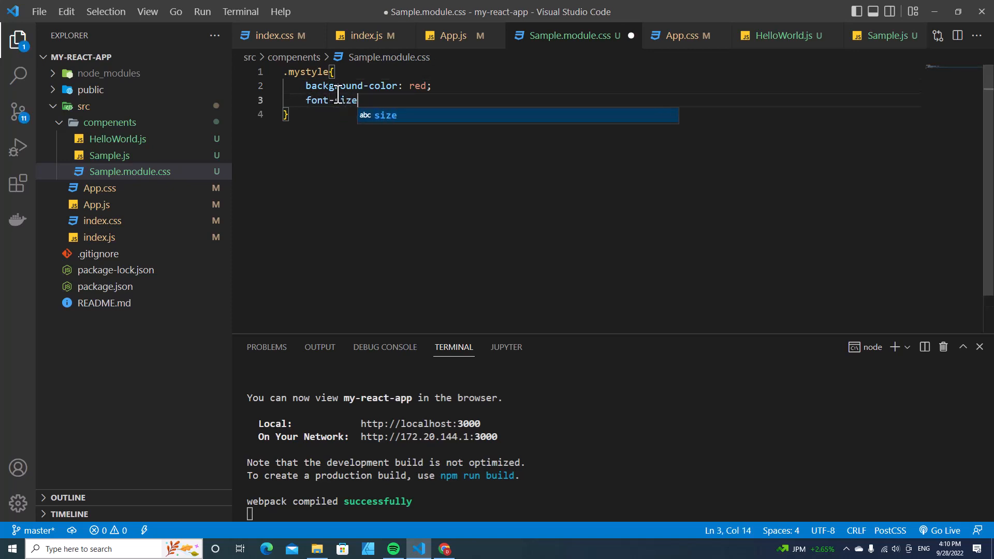
text(: 30px;)
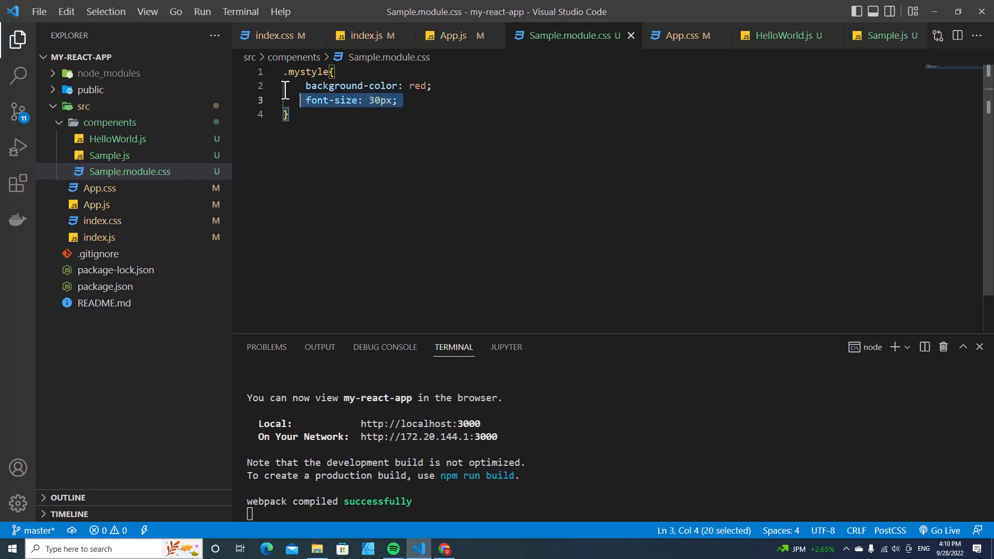
click(131, 172)
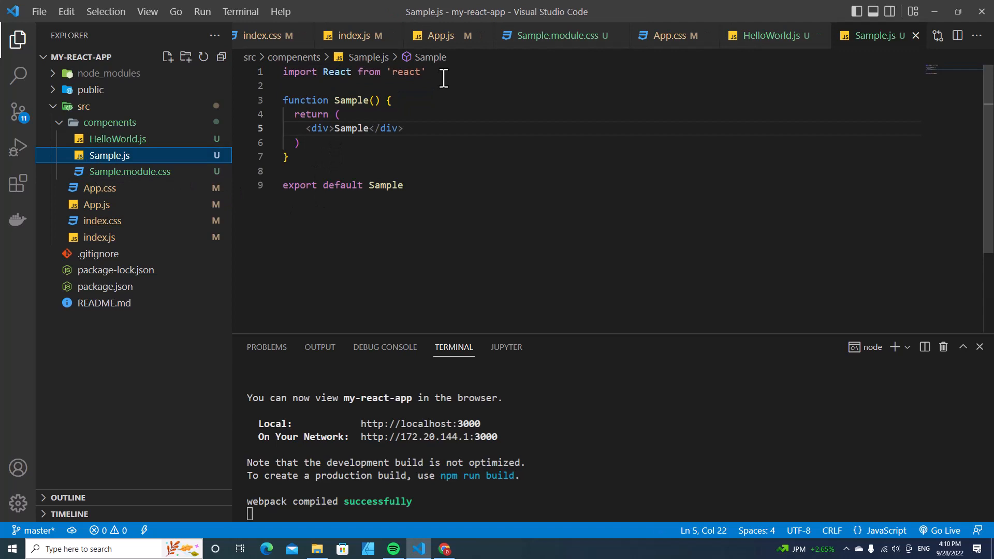
- Add import Style from './Sample.module.css' to Sample.js and save
key(Enter)
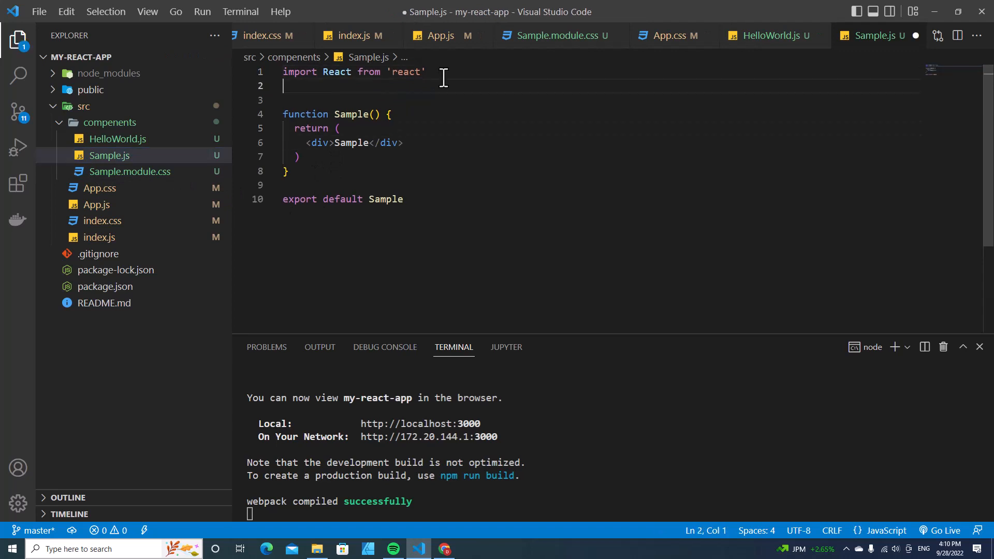
text(import)
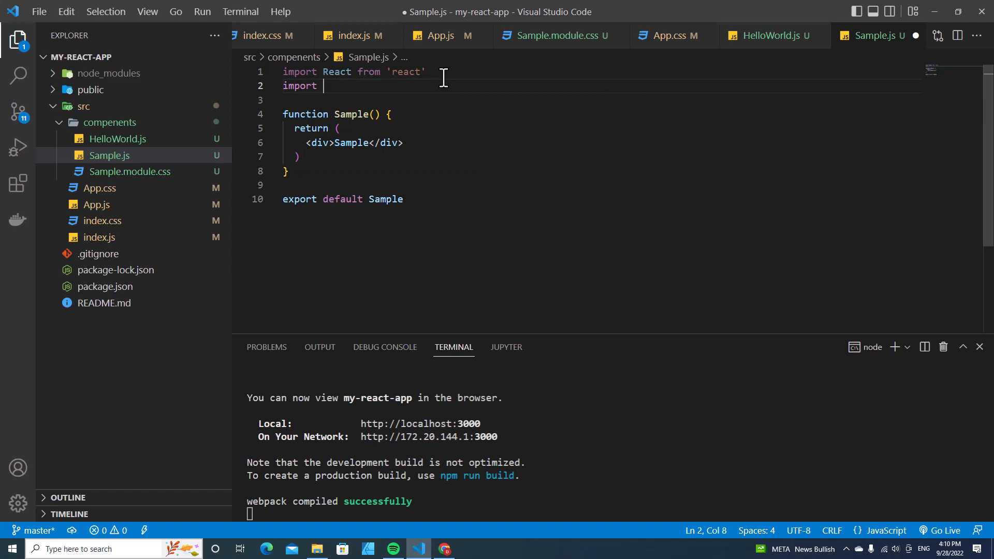
text(St)
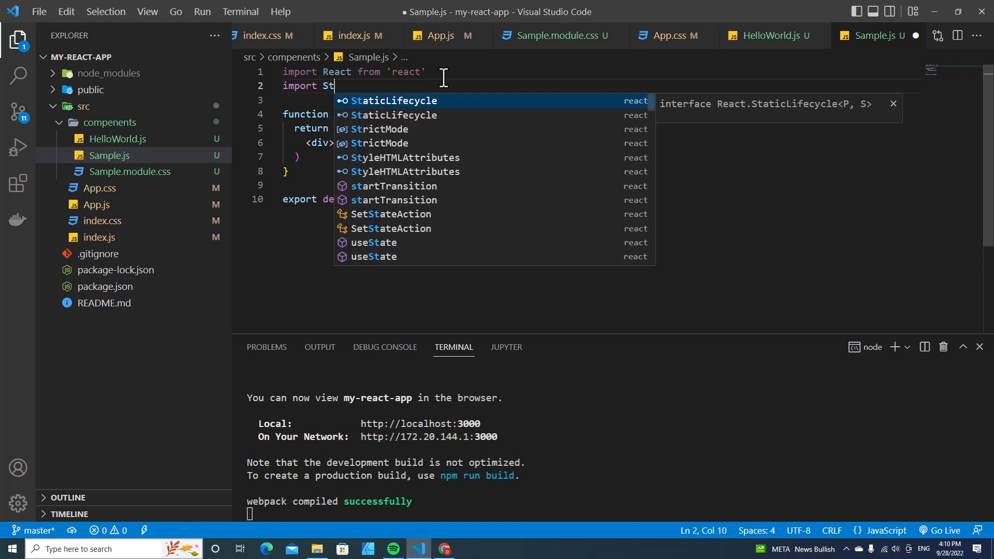
text(yle from)
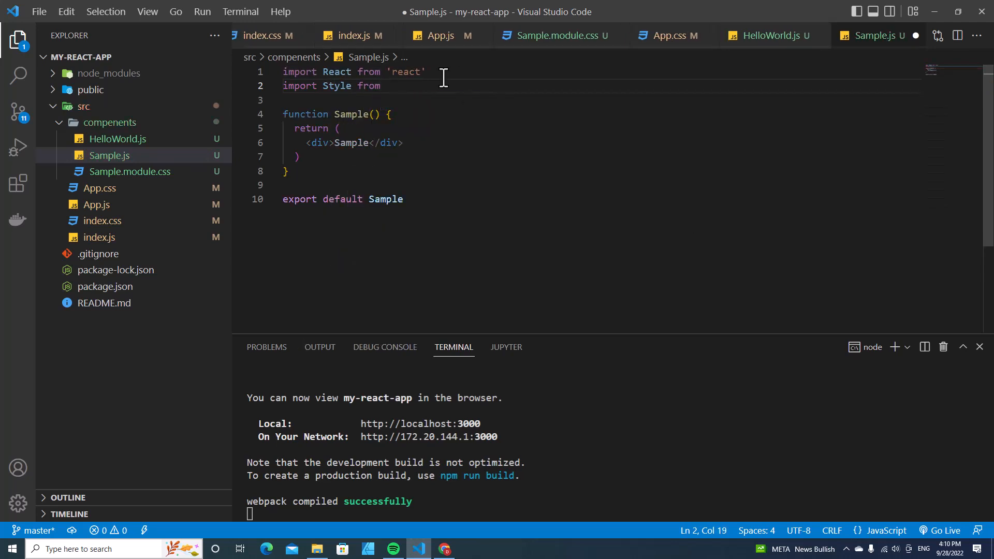
text('./Sampl')
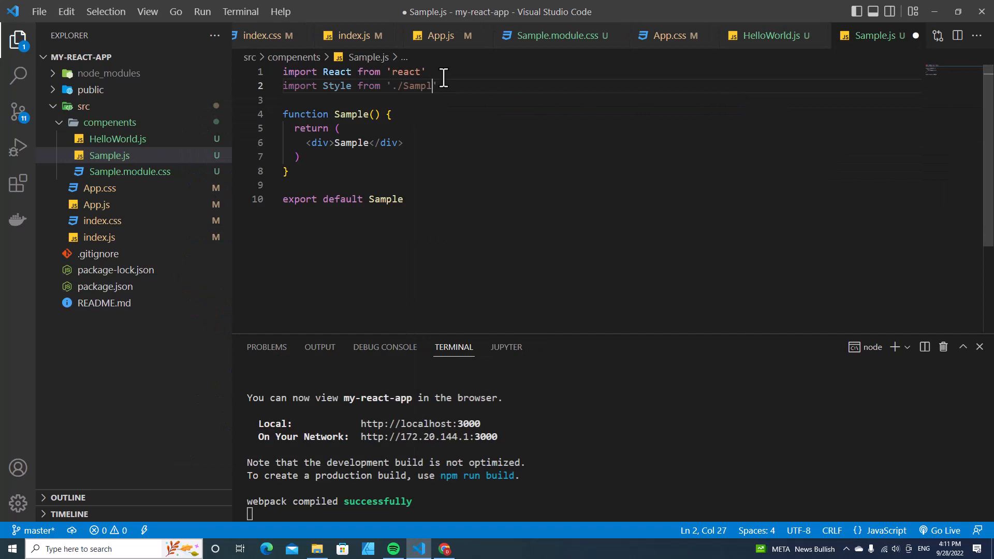
text(e.module.css)
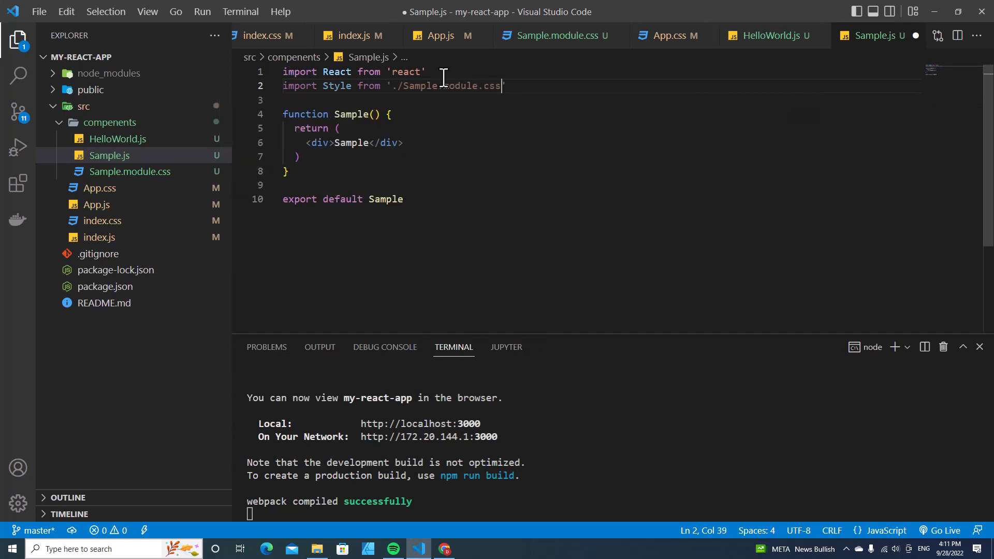
key(ctrl+s)
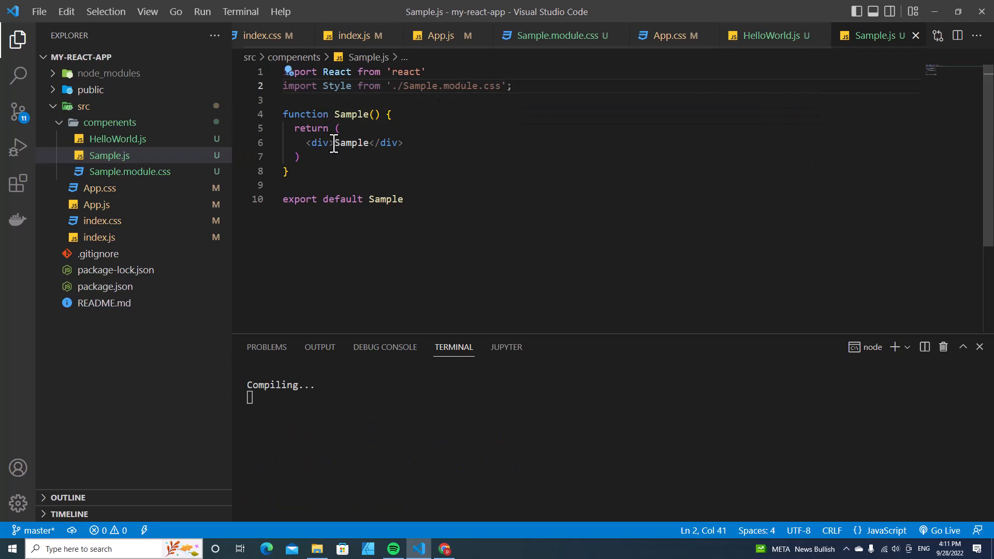
- Give the Sample div className={Style.mystyle} and save the component
text(className=)
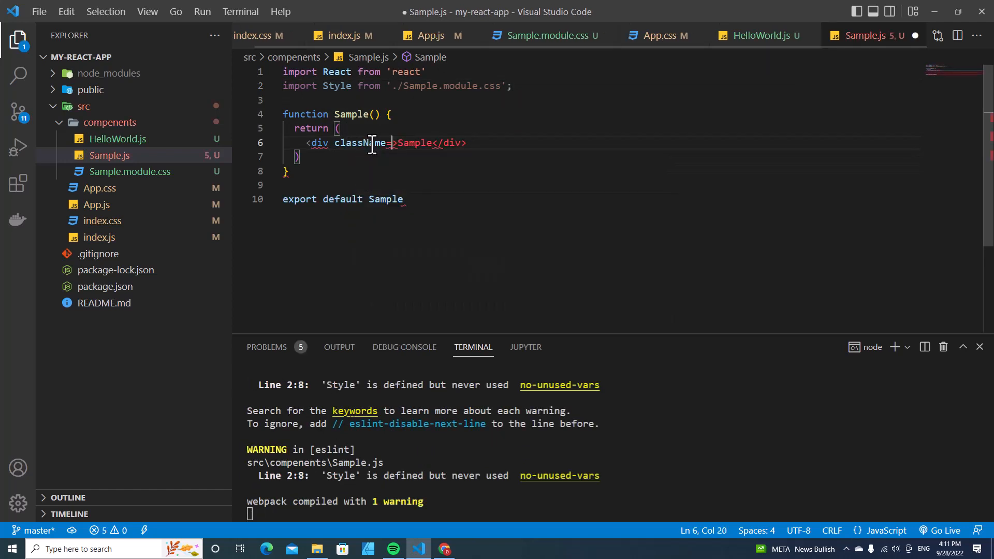
text({})
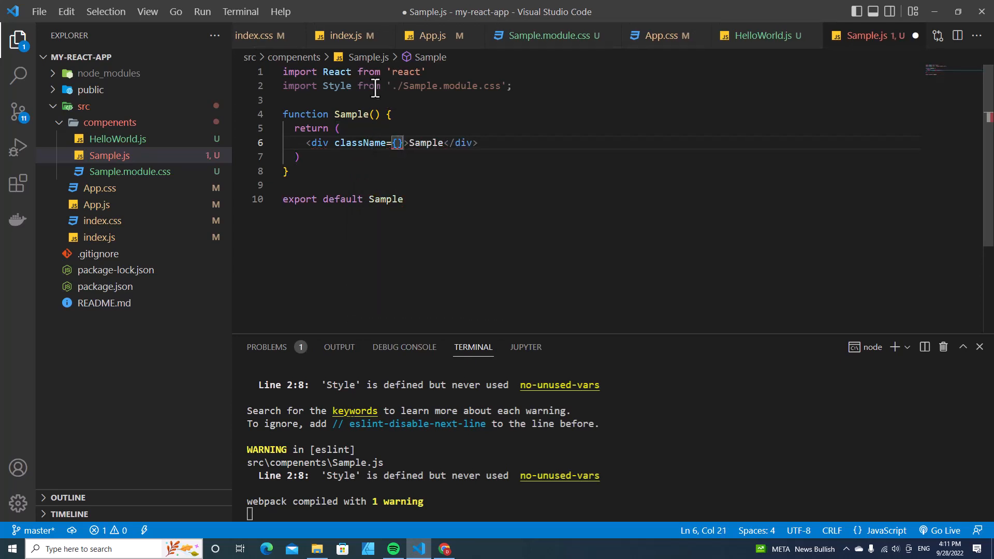
click(398, 143)
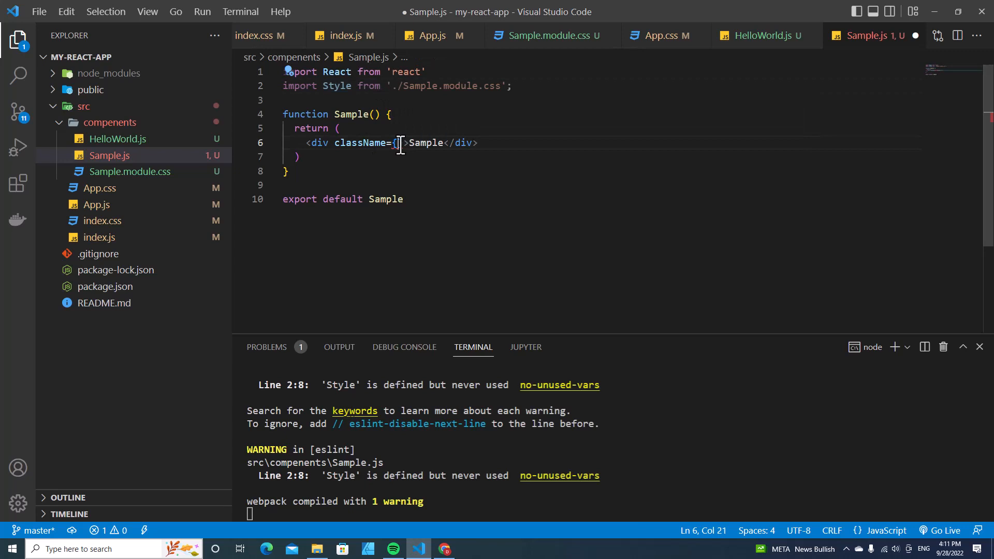
text(Style.)
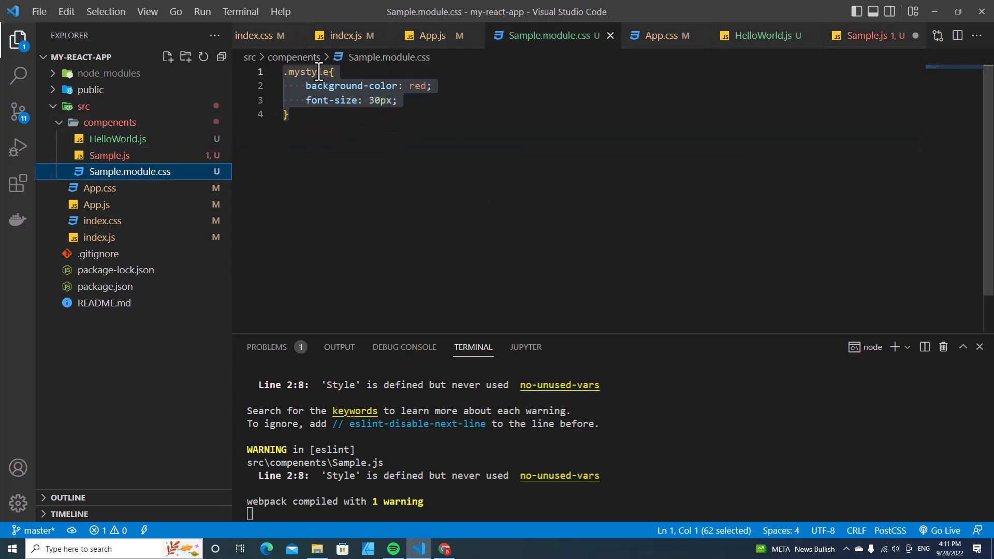
click(302, 71)
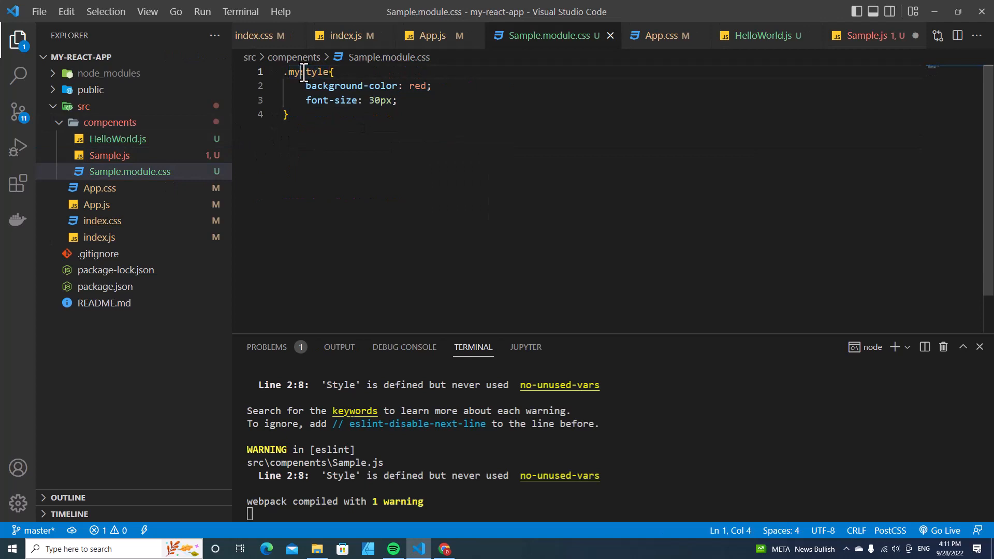
click(110, 155)
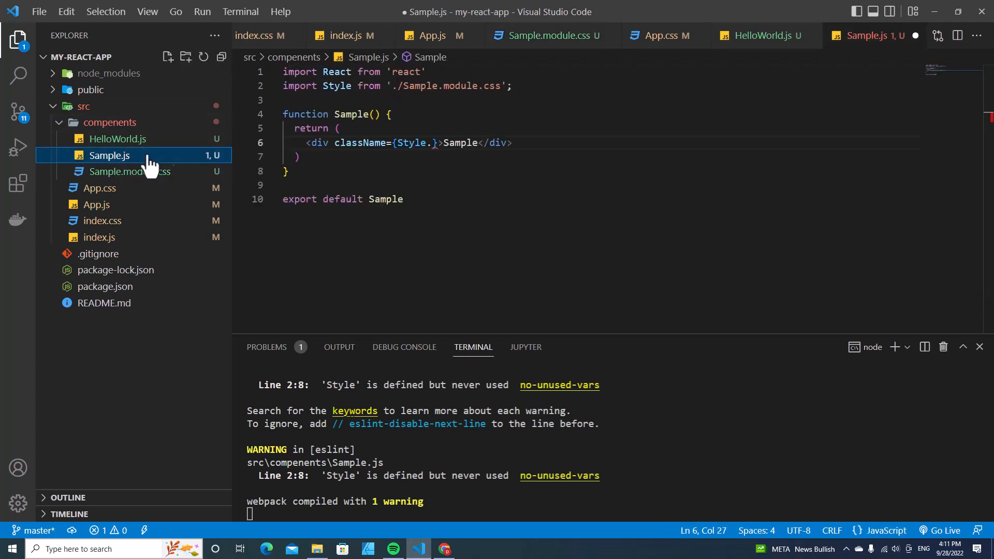
text(mystyle)
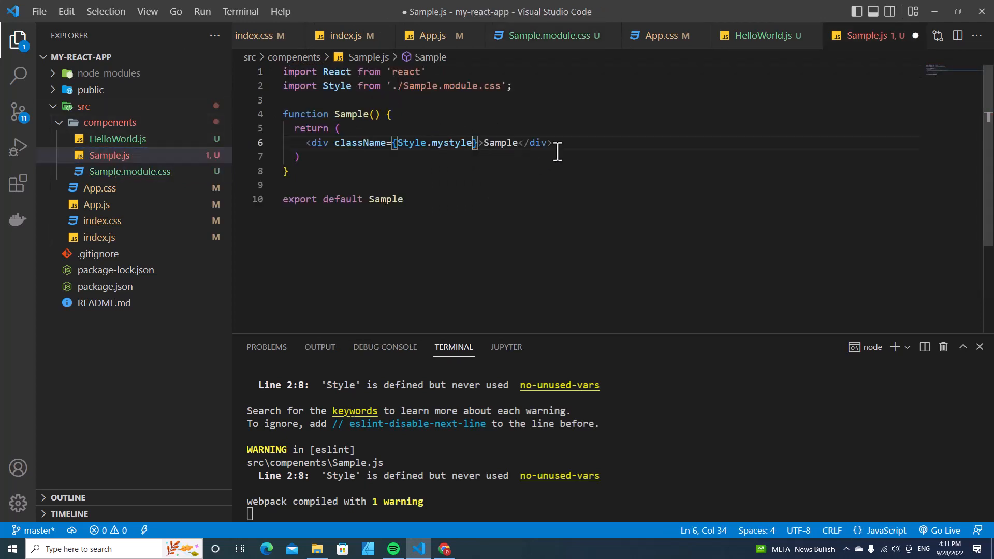
key(ctrl+s)
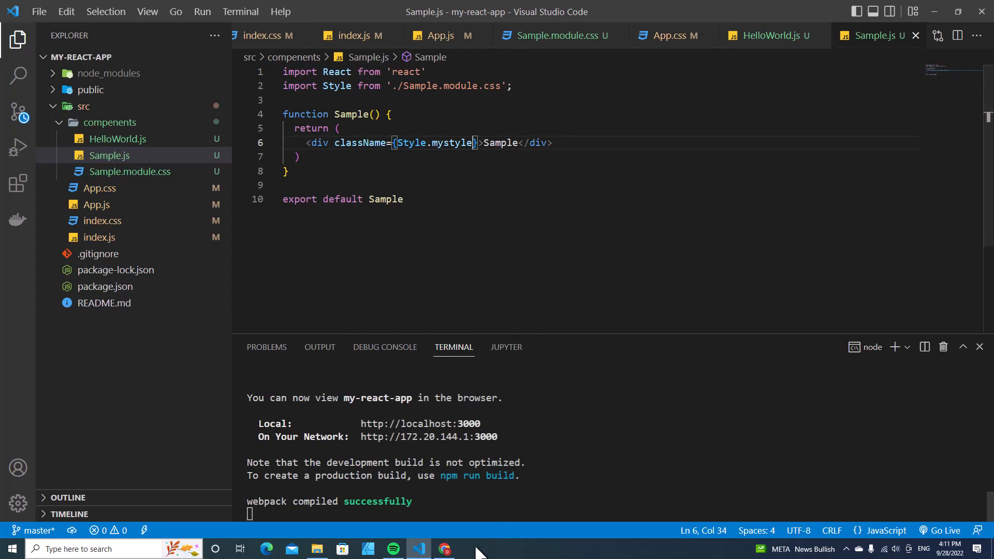
click(444, 549)
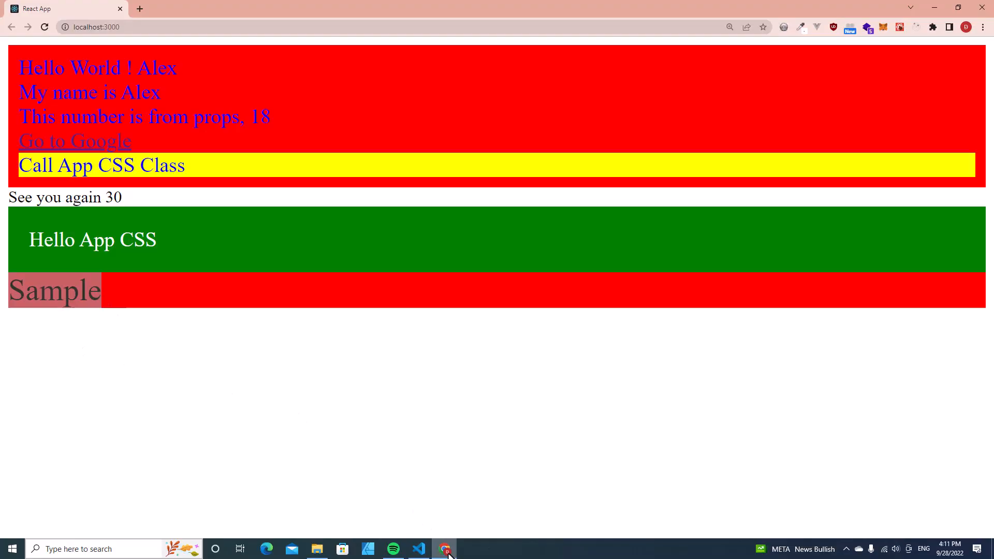
- Switch between Chrome and the Sample.module.css editor to compare the styled page
click(417, 549)
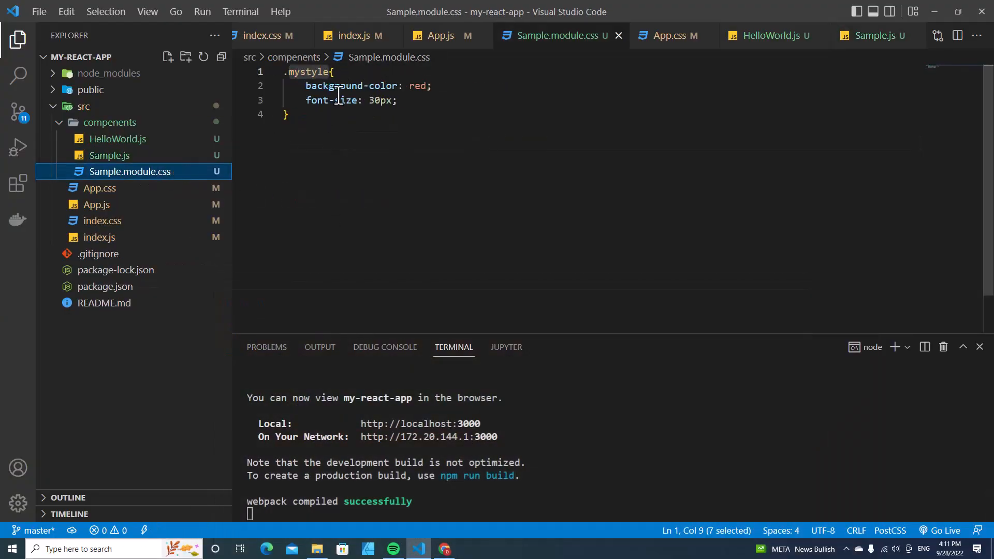
click(445, 549)
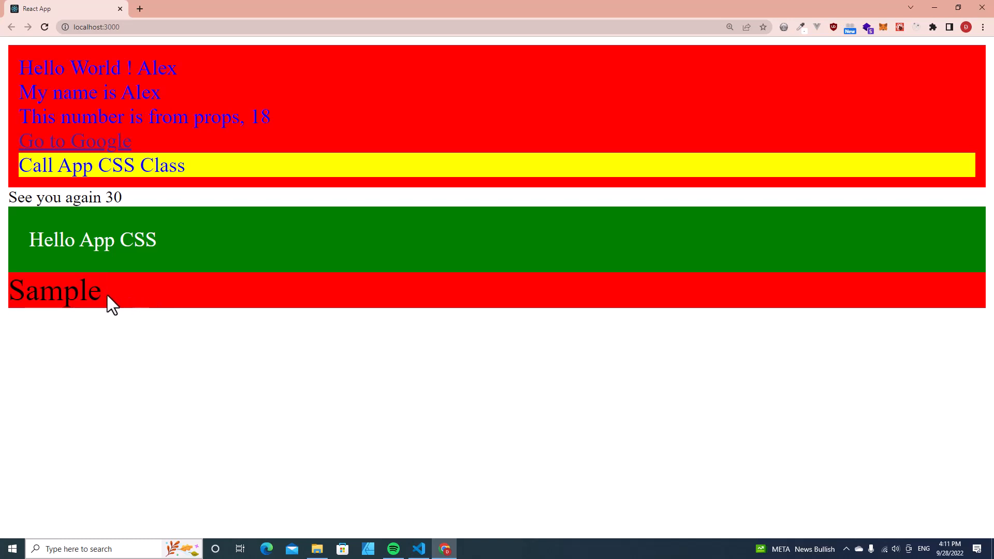
mouse_move(114, 304)
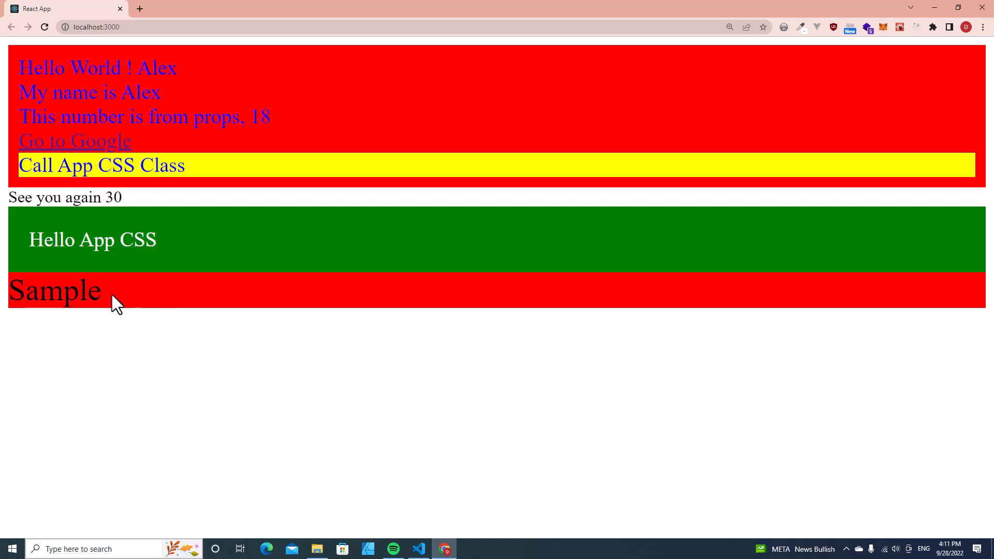
click(418, 548)
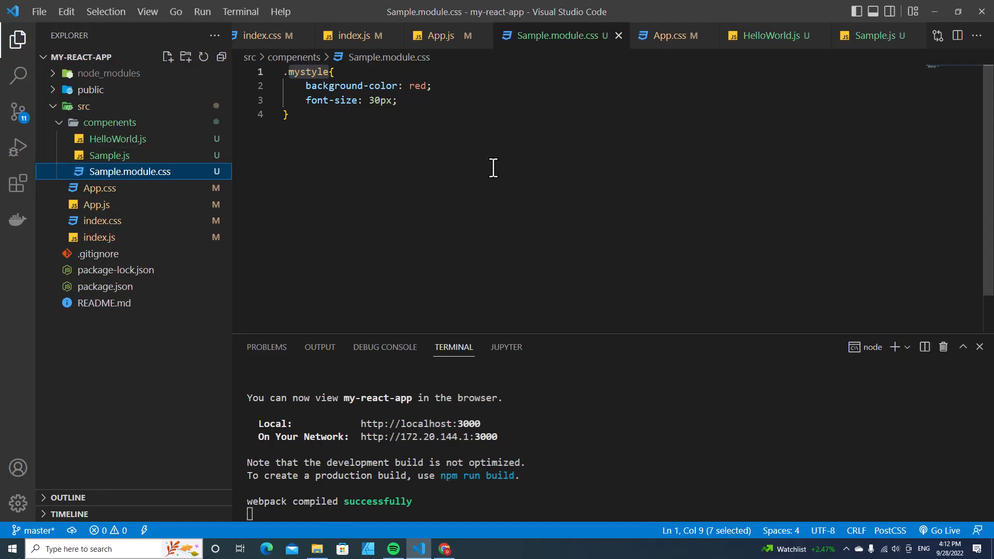